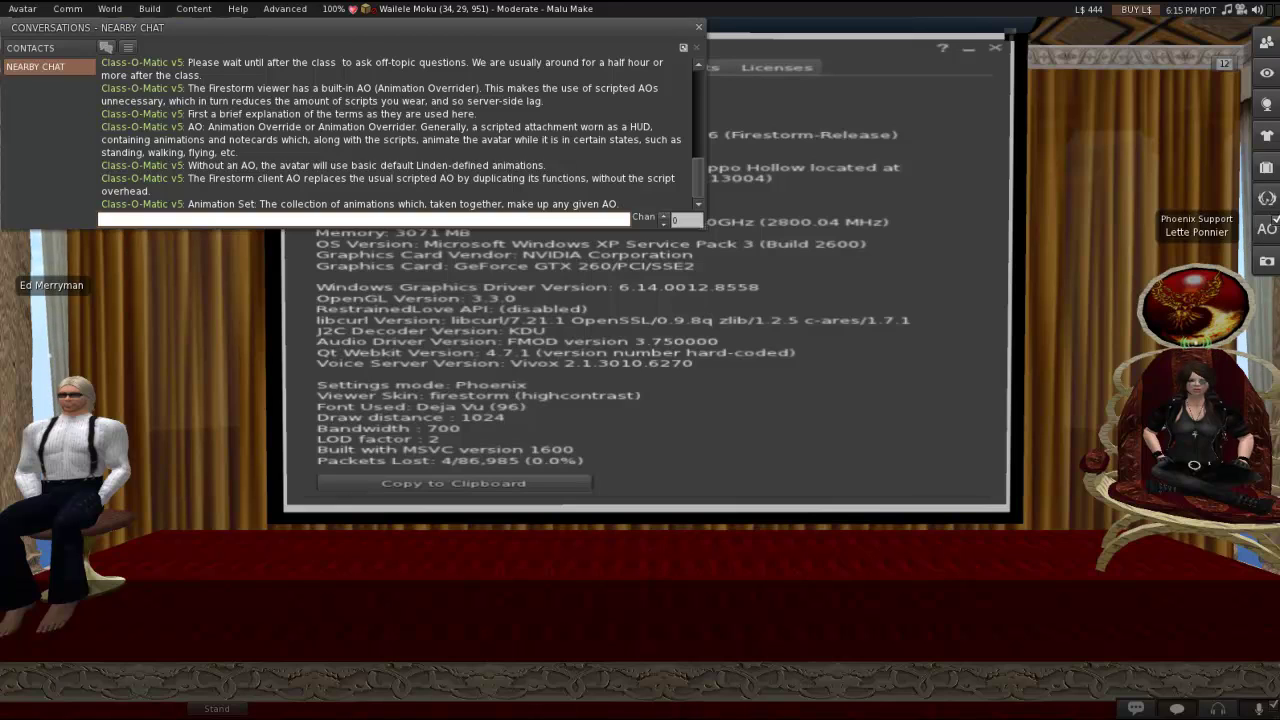
Scroll down in the viewer while bringing up the mini AO view.
scroll("down", 3)
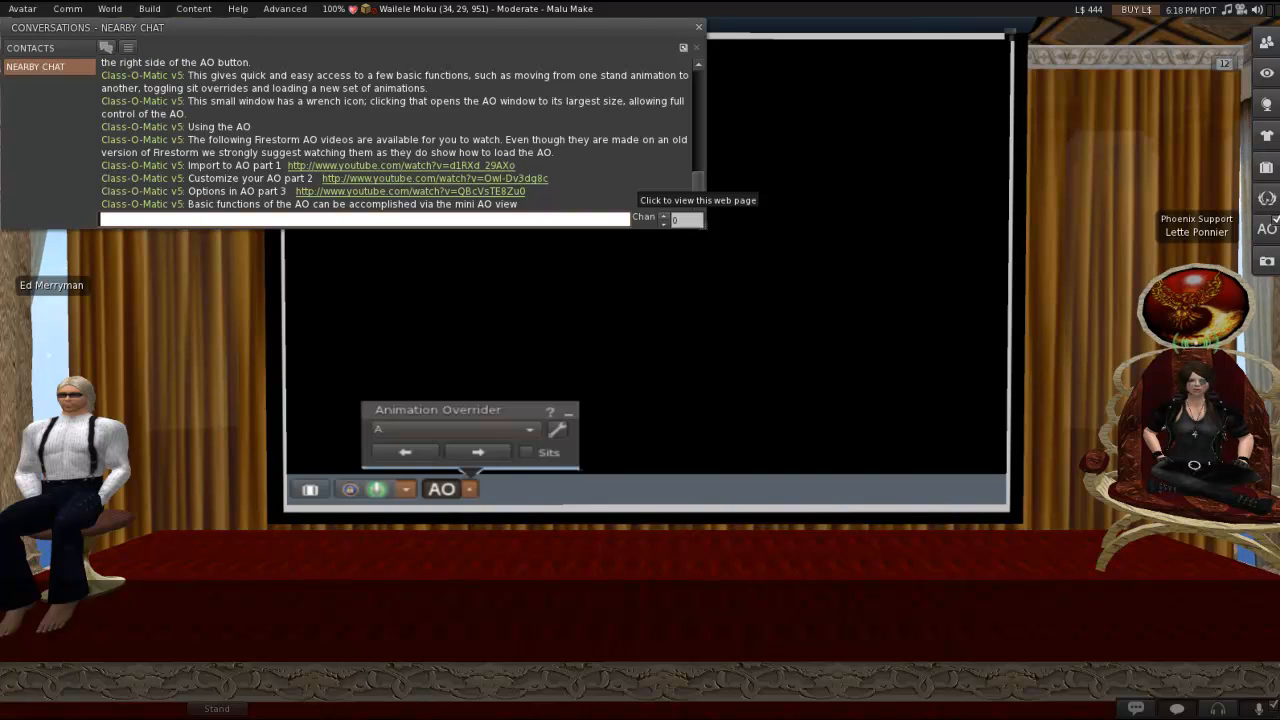
Expand the mini Animation Overrider into its full window.
left_click(697, 26)
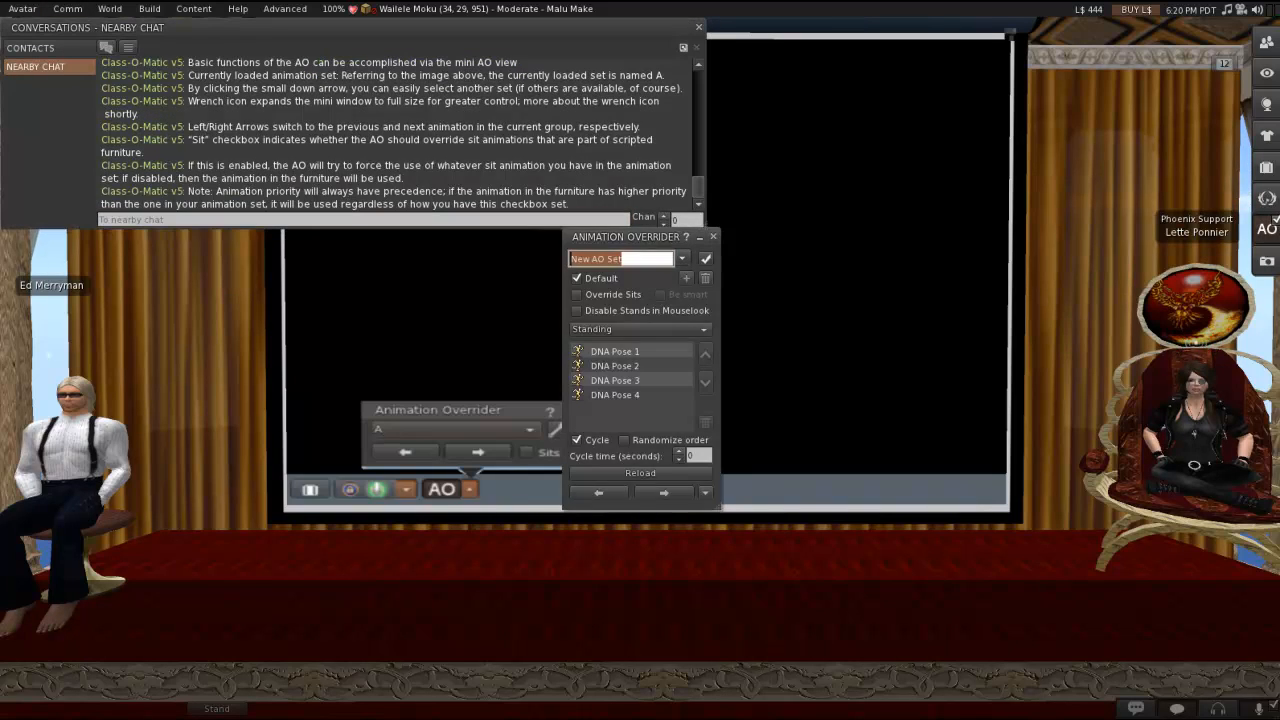
left_click_drag(625, 237, 633, 328)
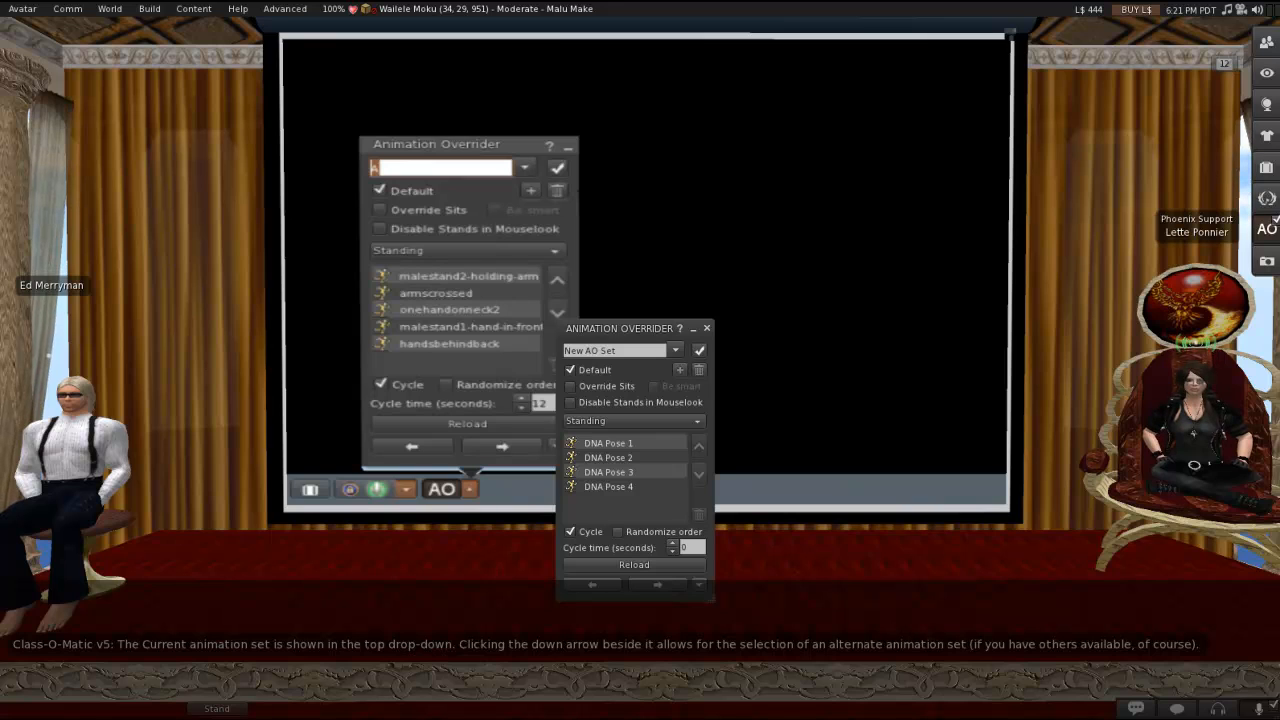
left_click(706, 327)
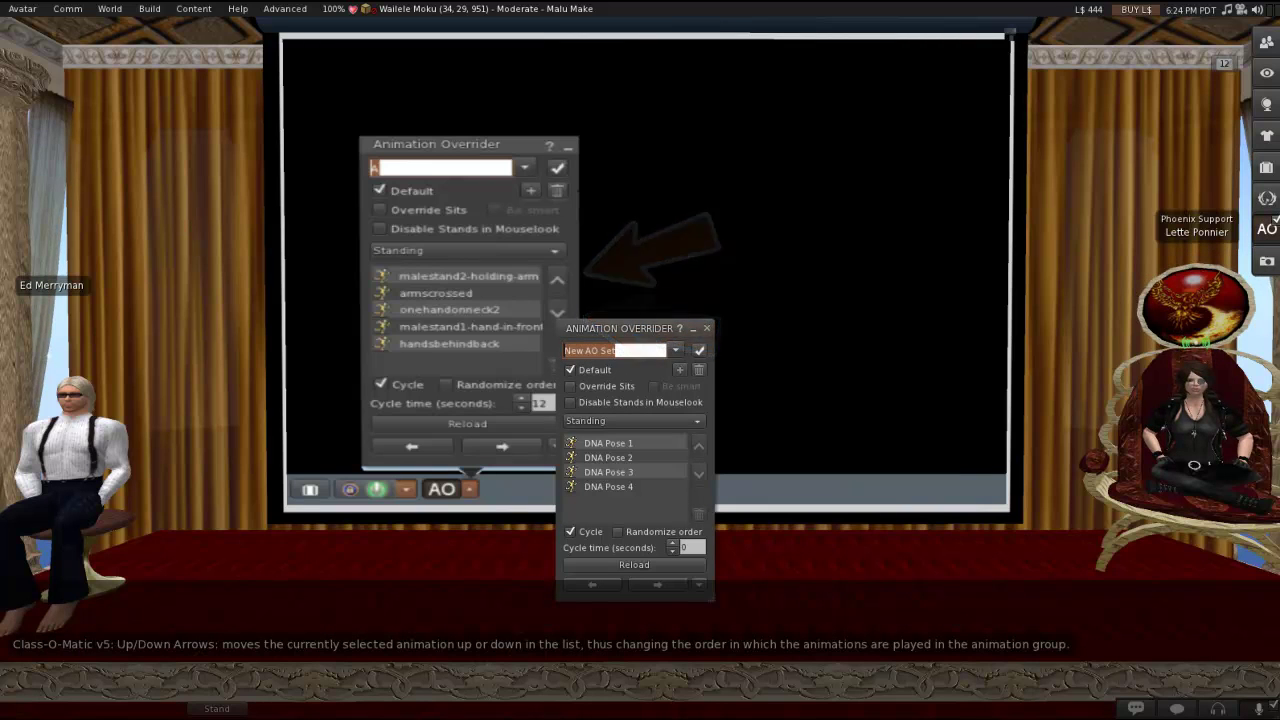
left_click(631, 420)
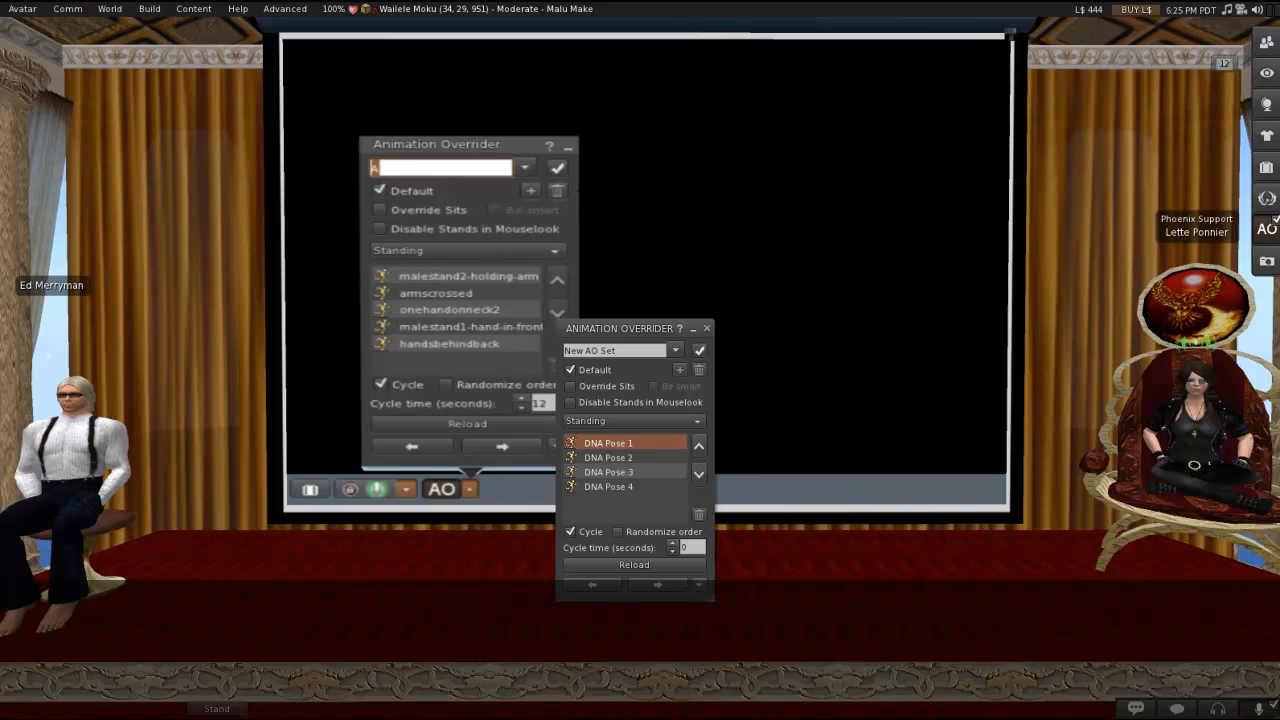
mouse_move(699, 514)
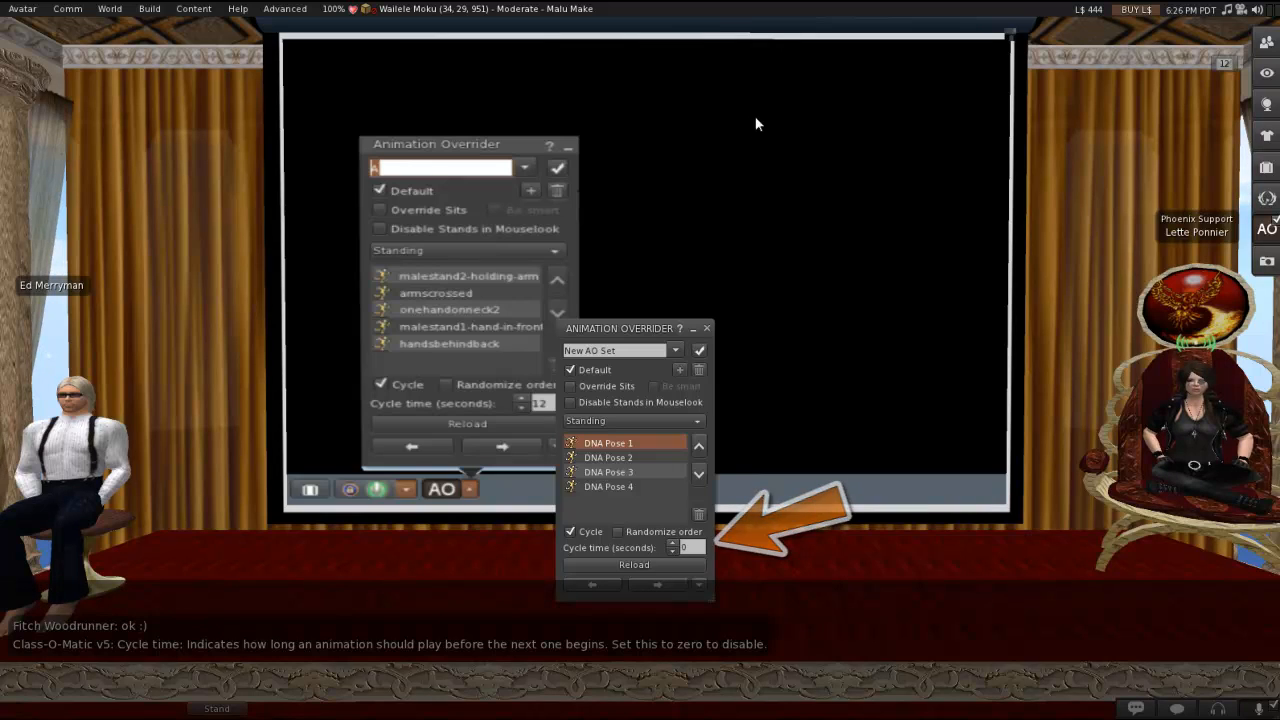
Drag the AO floater right, off the slide's example overrider picture.
left_click_drag(623, 328, 800, 288)
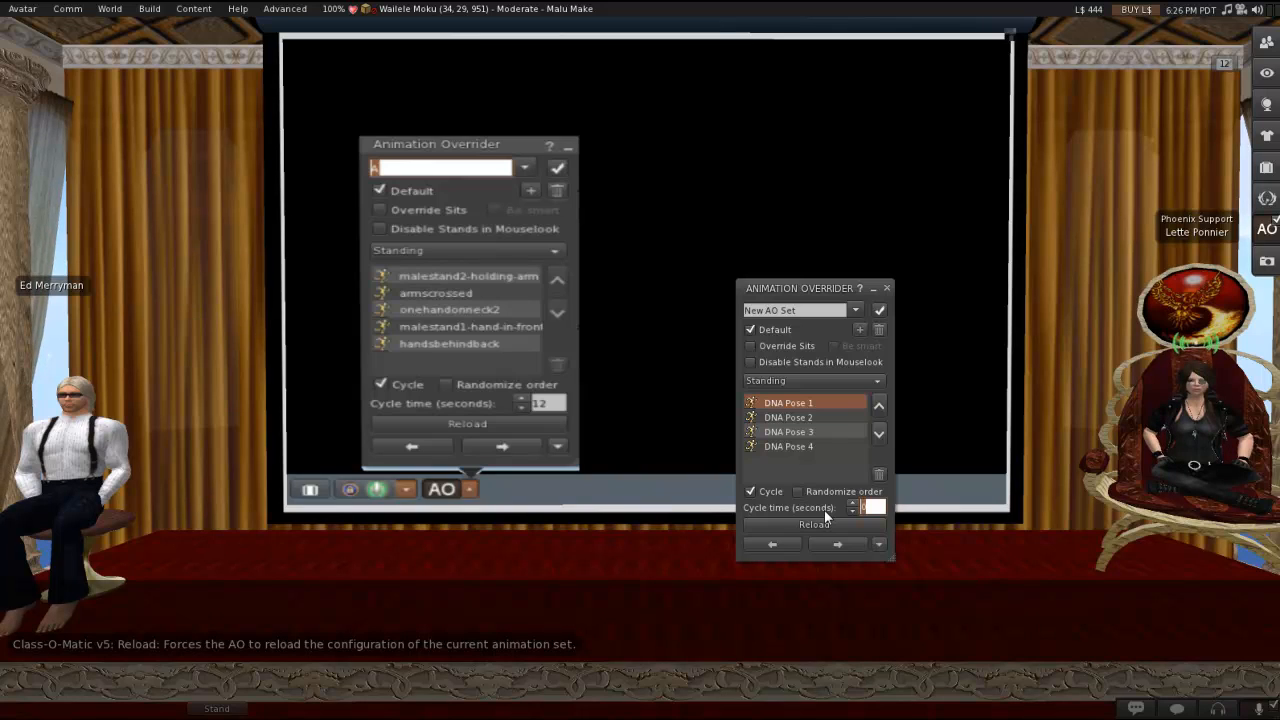
mouse_move(814, 524)
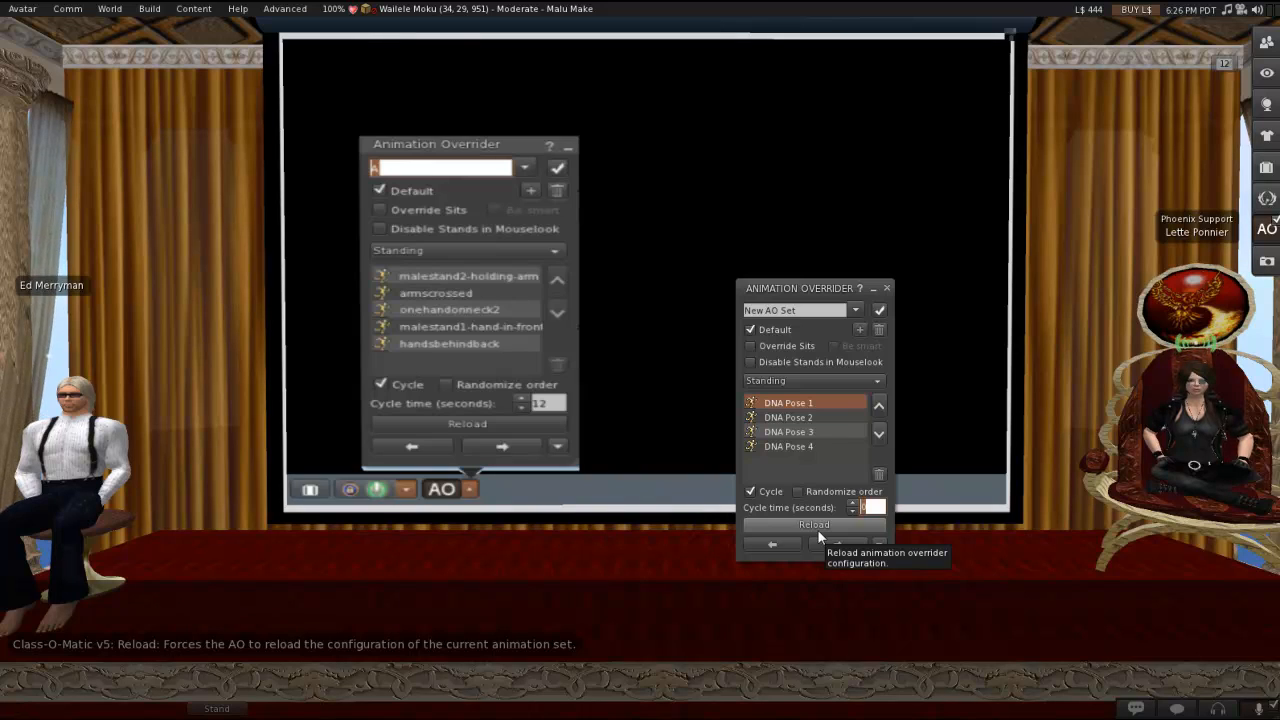
mouse_move(836, 544)
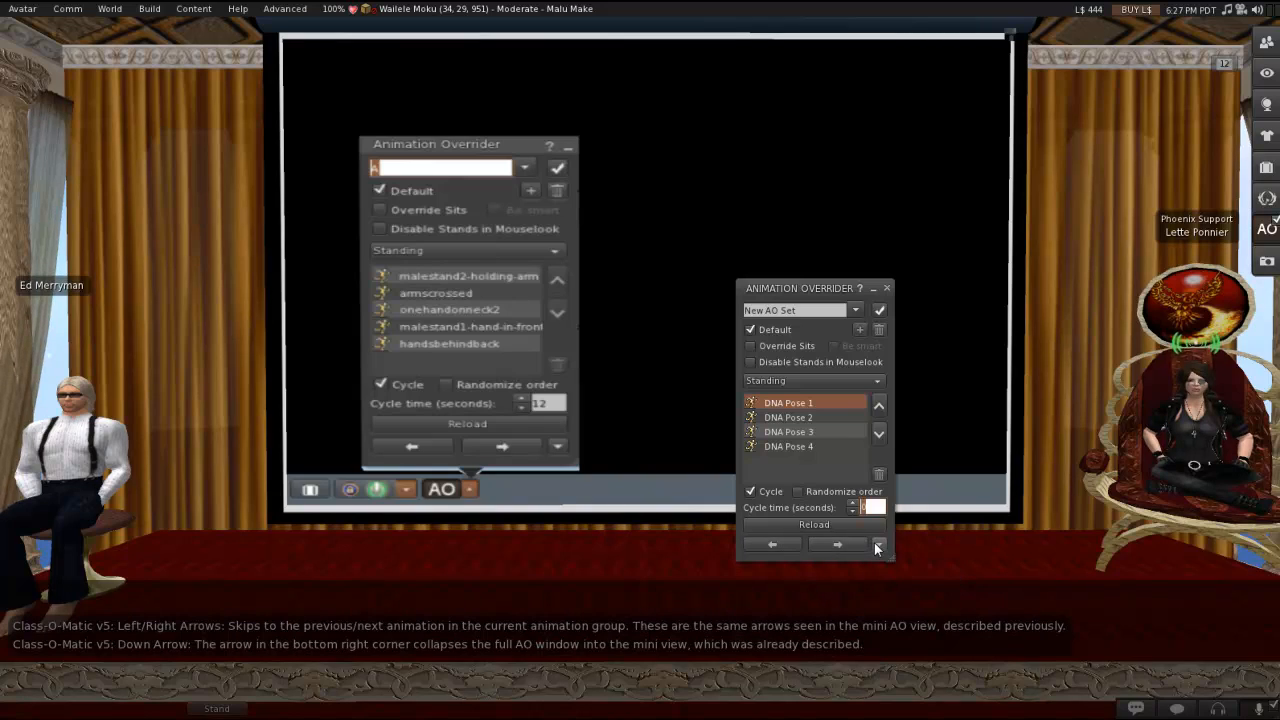
mouse_move(876, 546)
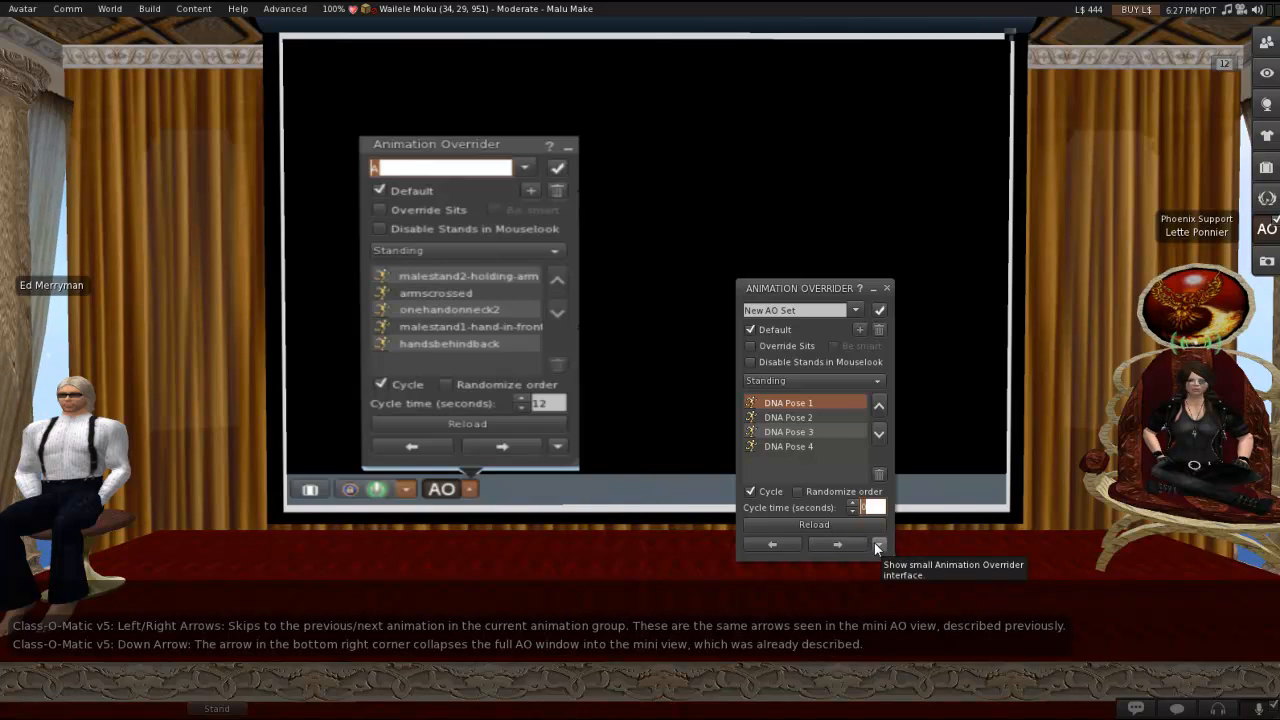
Shrink the New AO Set overrider down to the mini AO interface.
left_click(877, 546)
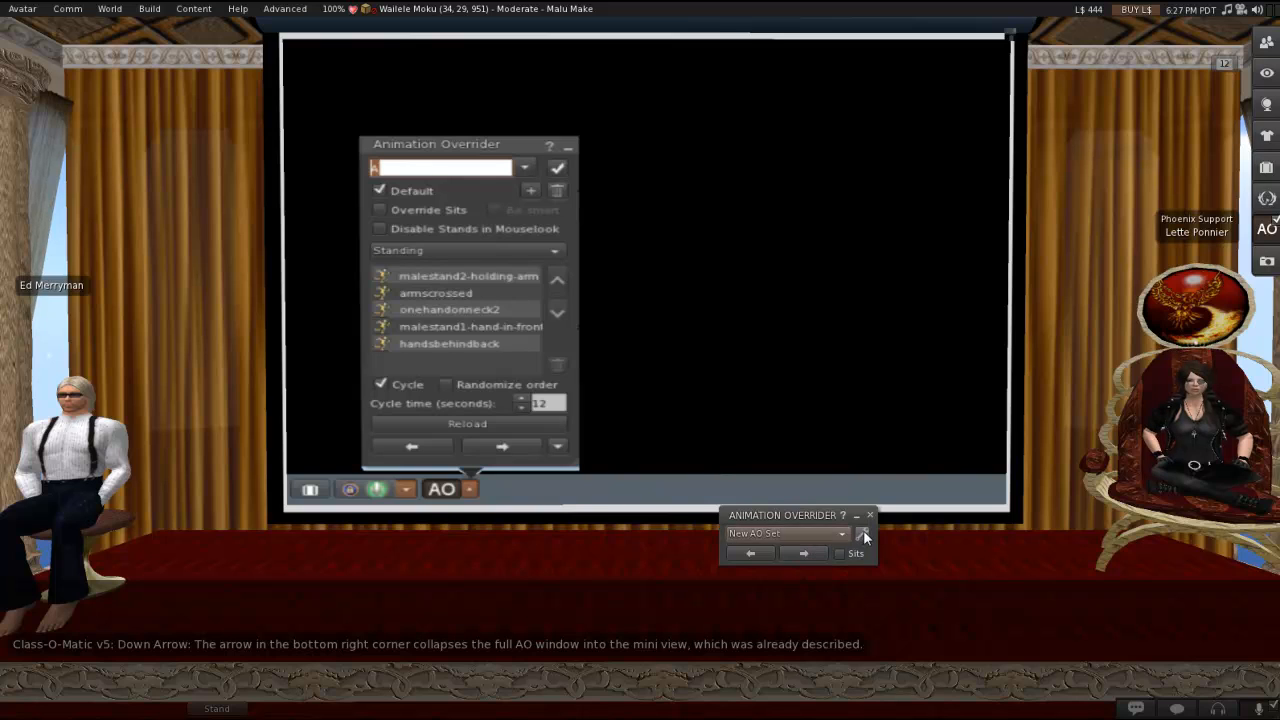
Reopen the full New AO Set overrider from the mini AO panel.
left_click(862, 534)
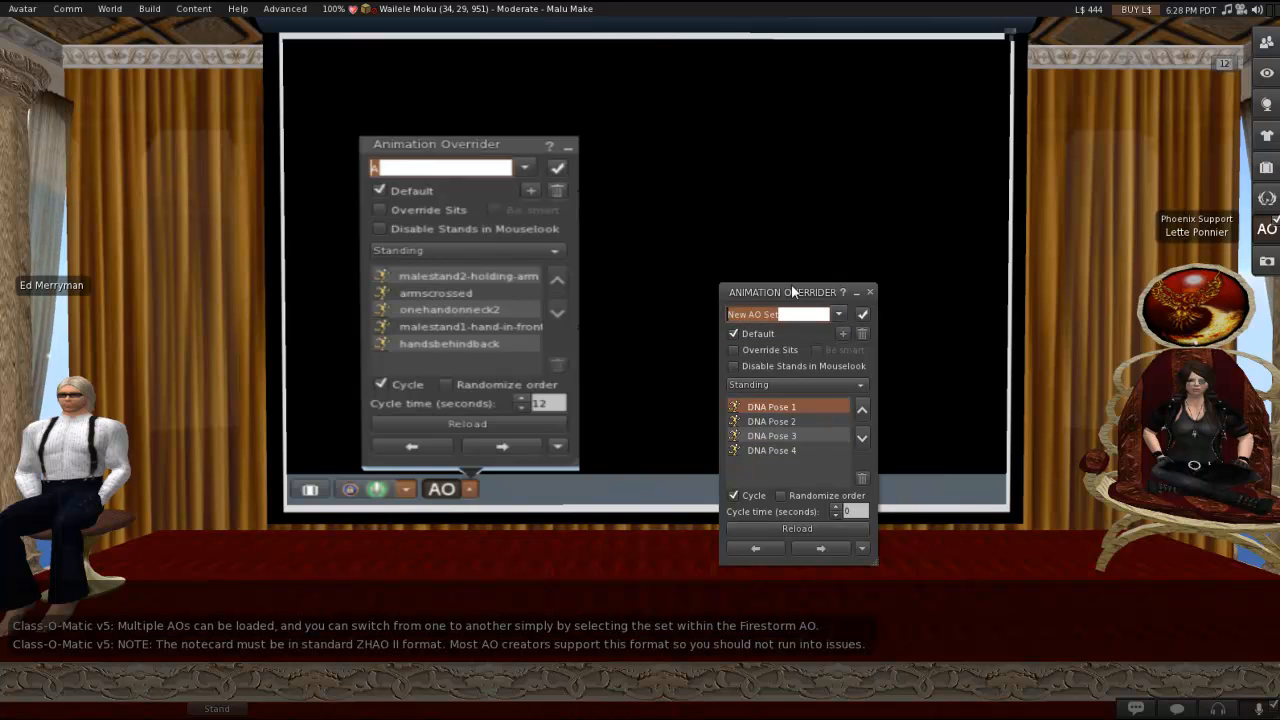
Nudge the overrider window slightly down and right, then select the set name field.
left_click_drag(790, 292, 815, 301)
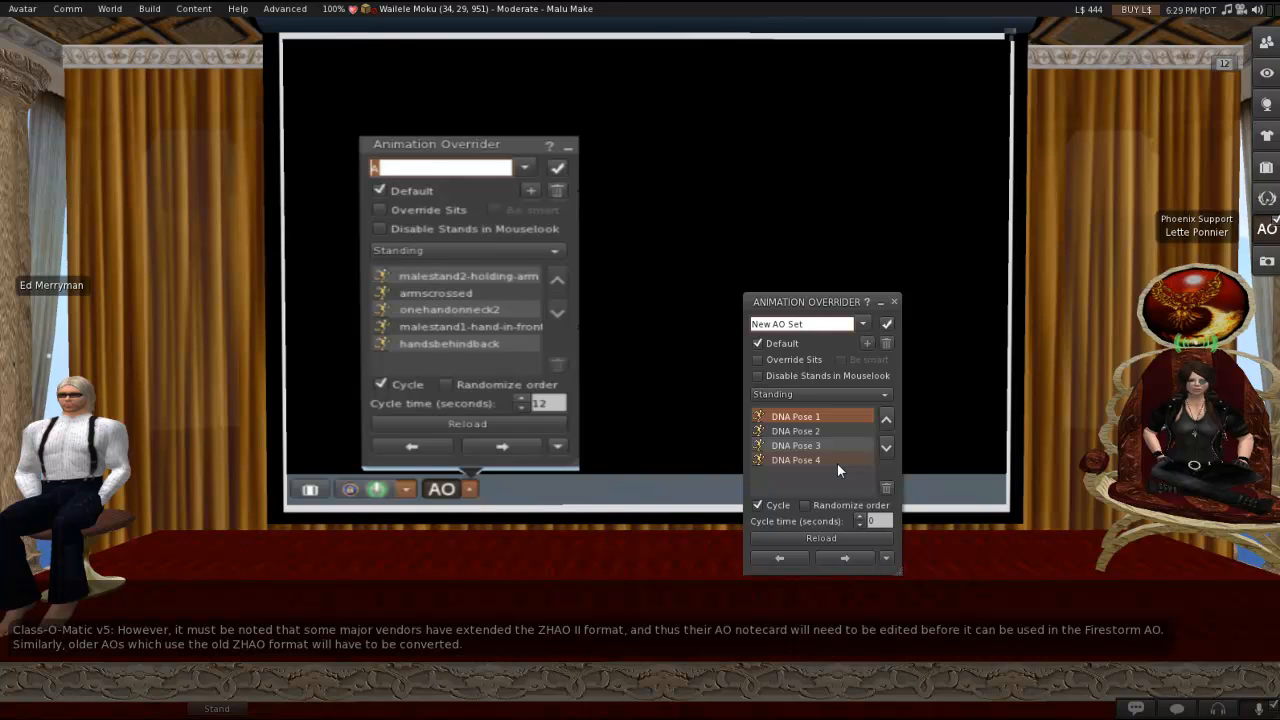
left_click(805, 323)
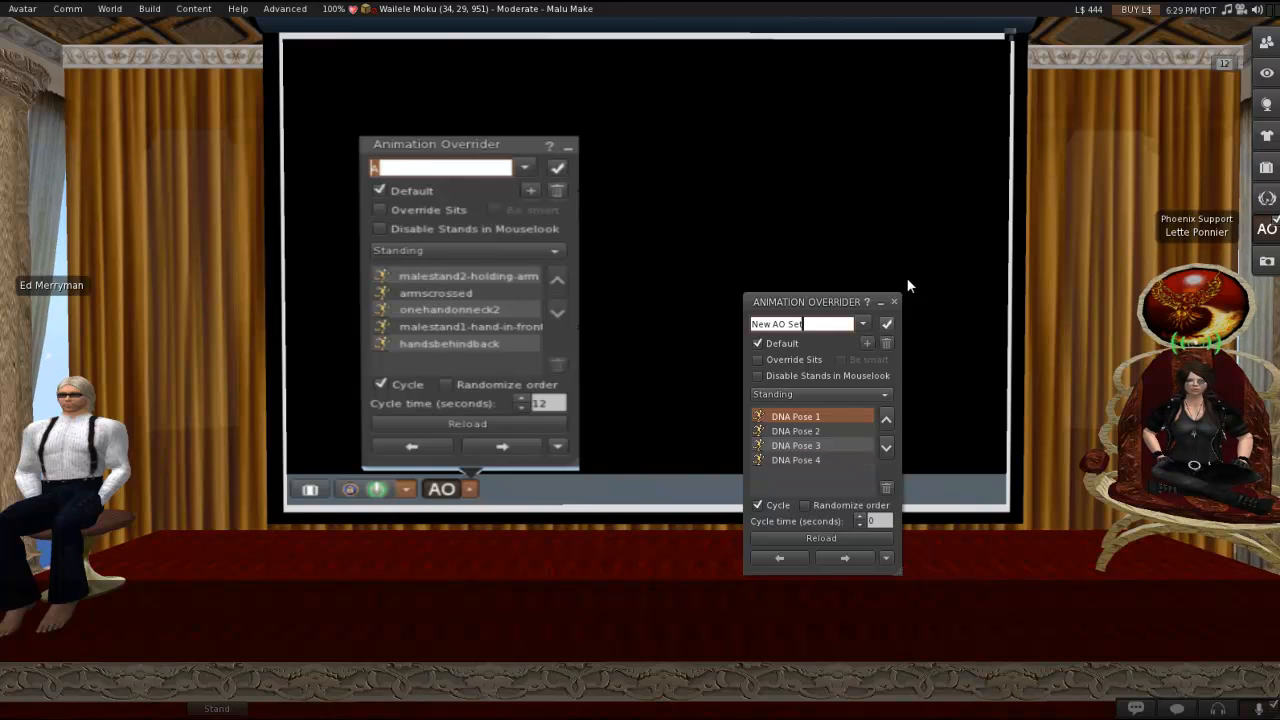
Click near the overrider window while arranging nearby chat and Inventory.
left_click(893, 301)
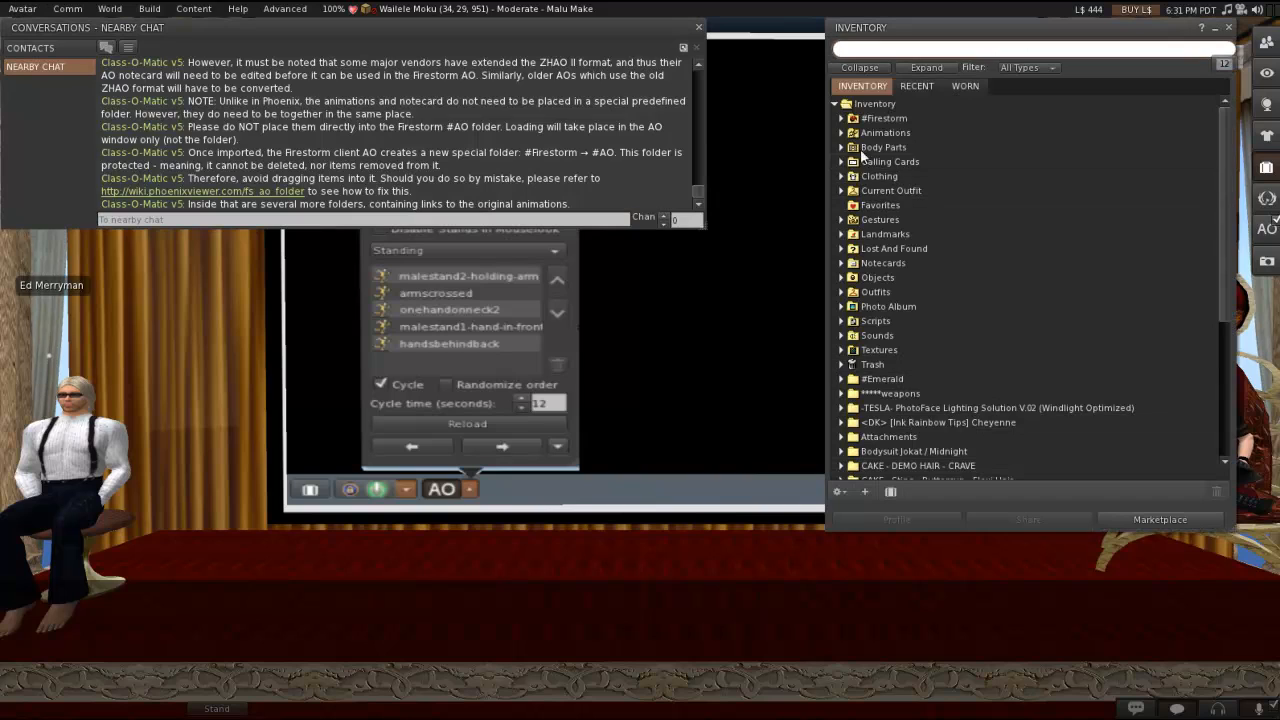
Expand #Firestorm in Inventory and expand its protected #AO folder.
left_click(842, 118)
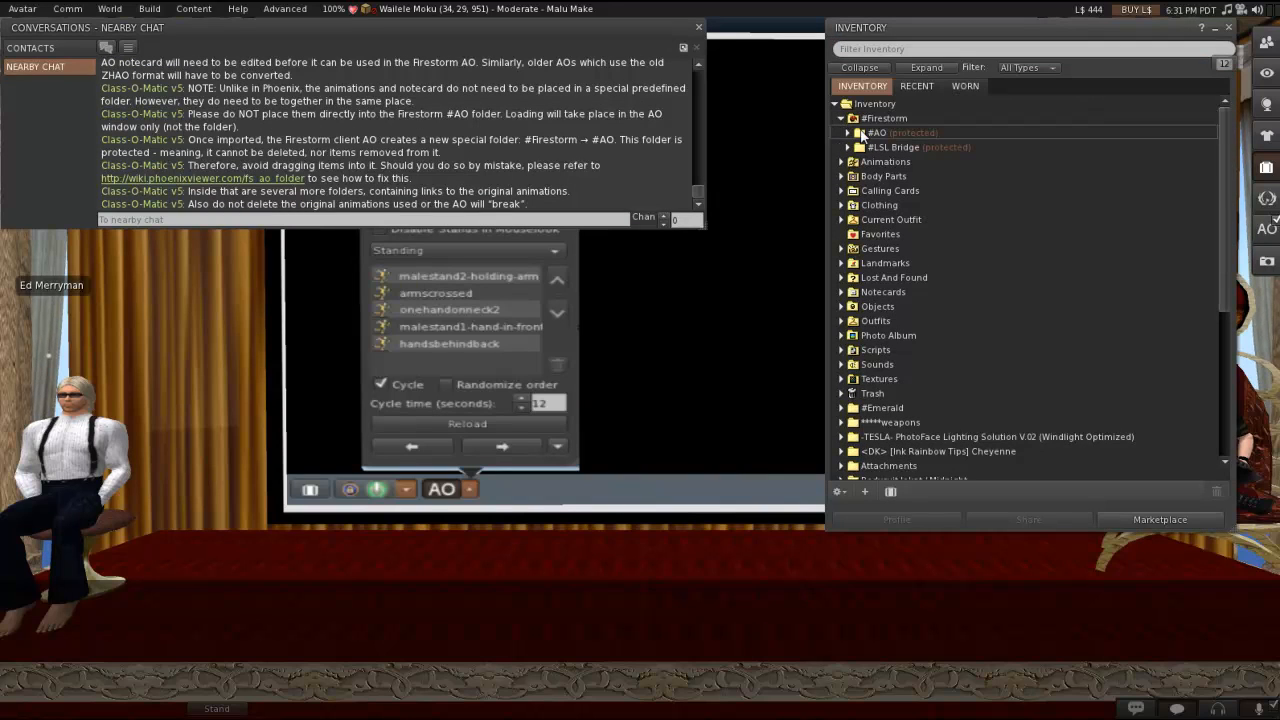
left_click(876, 132)
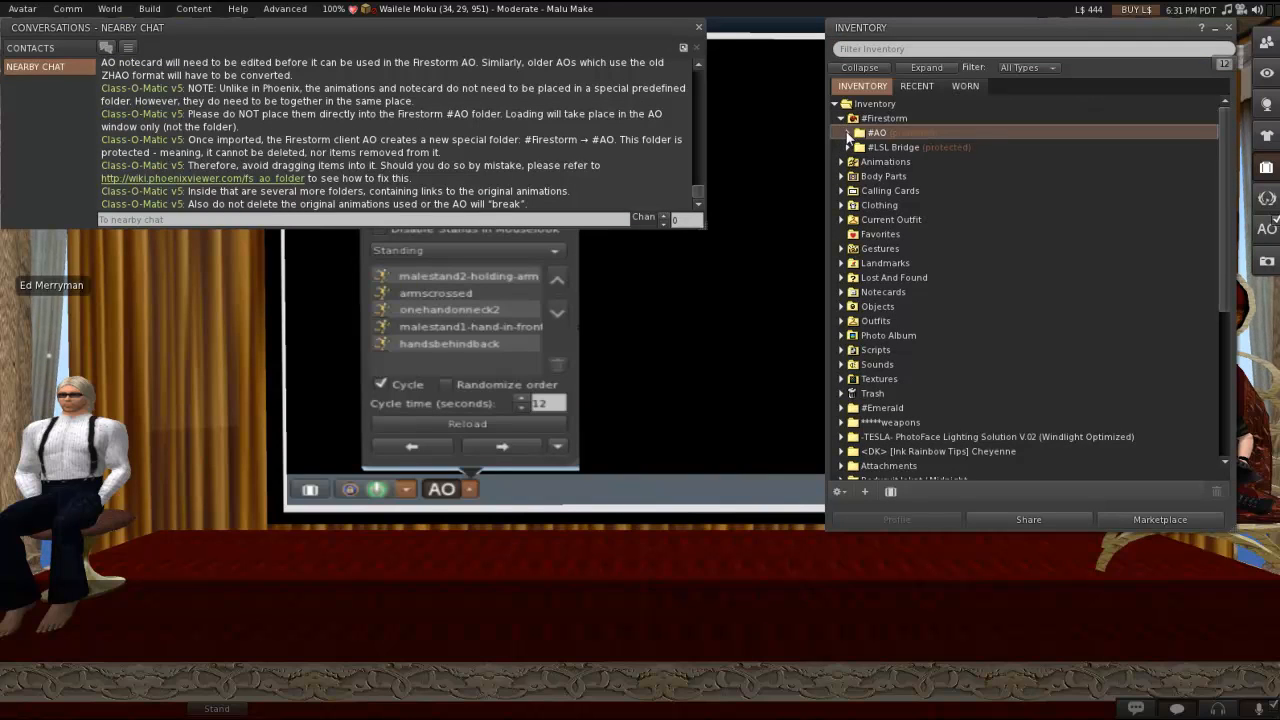
left_click(847, 132)
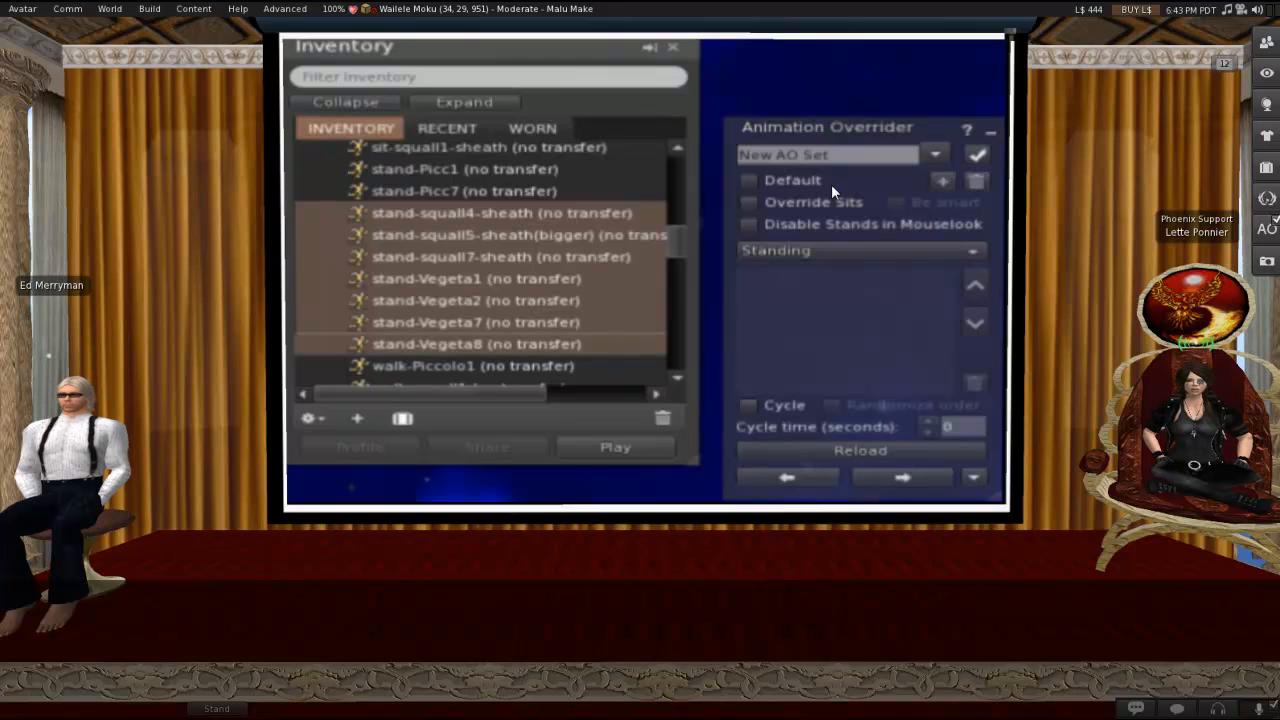
mouse_move(871, 329)
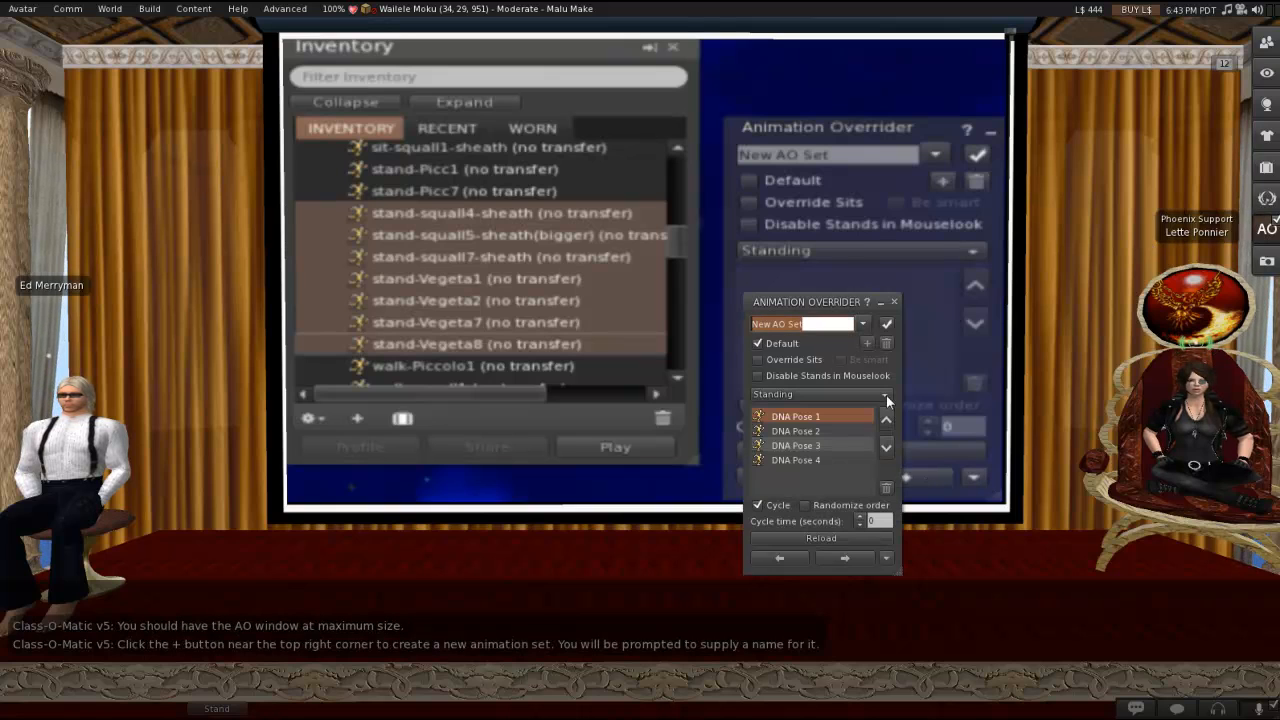
Move the AO window down and add a set named 'new test'.
left_click_drag(810, 301, 810, 338)
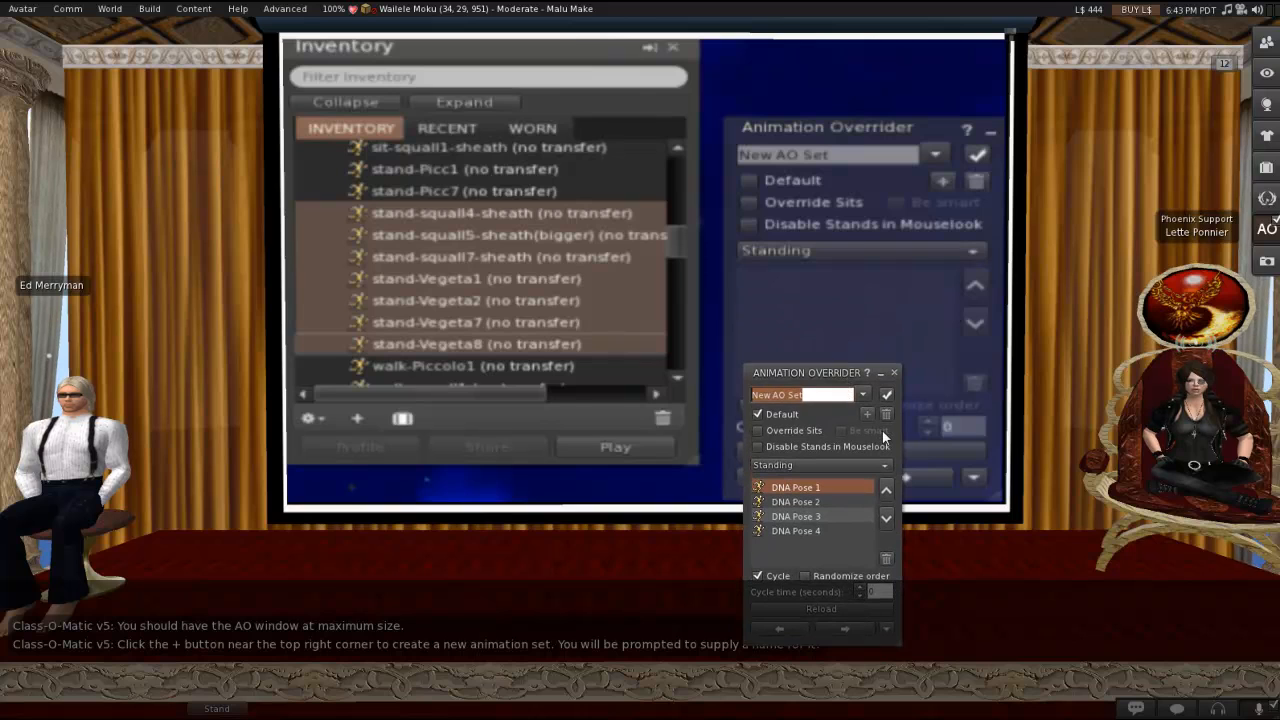
mouse_move(873, 418)
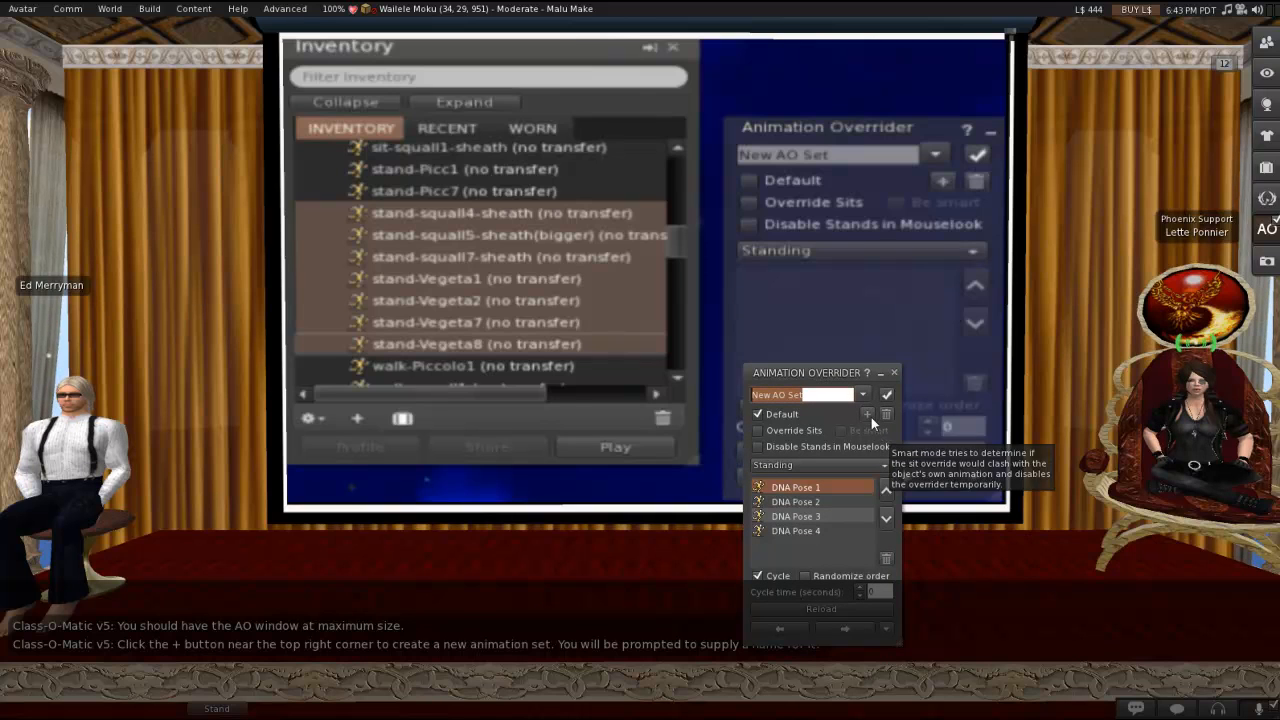
left_click(867, 413)
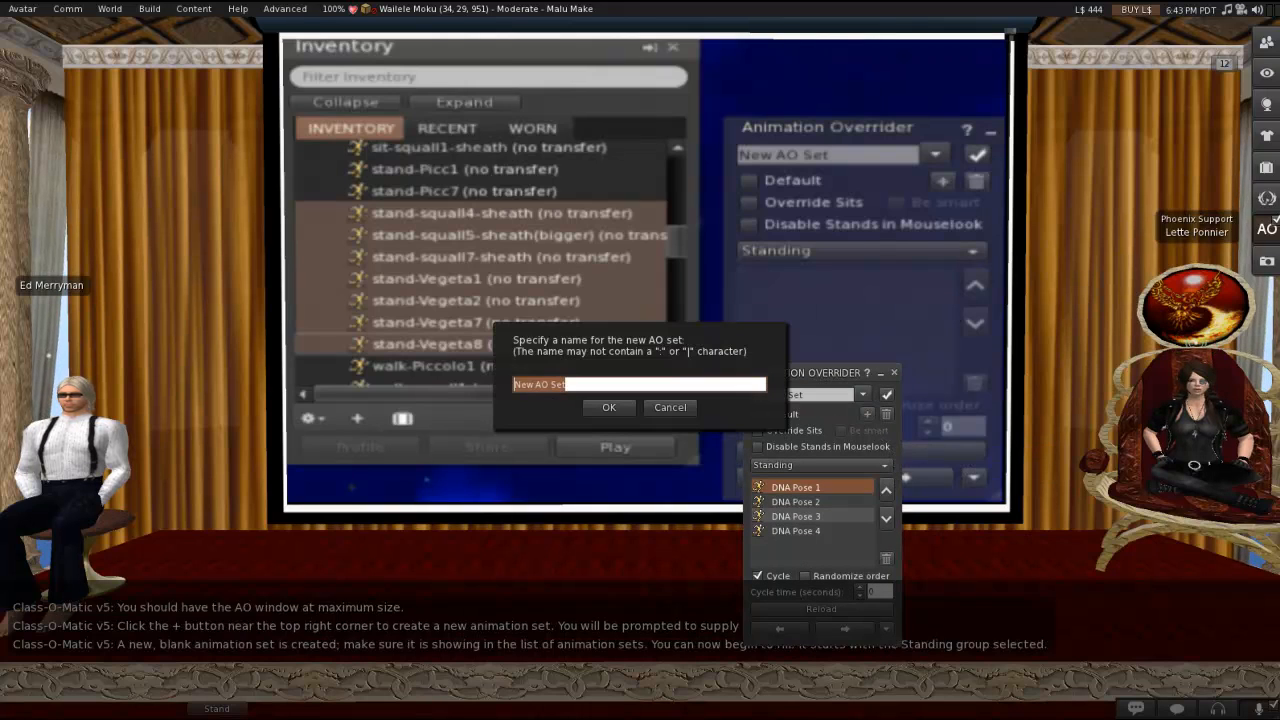
type("new t")
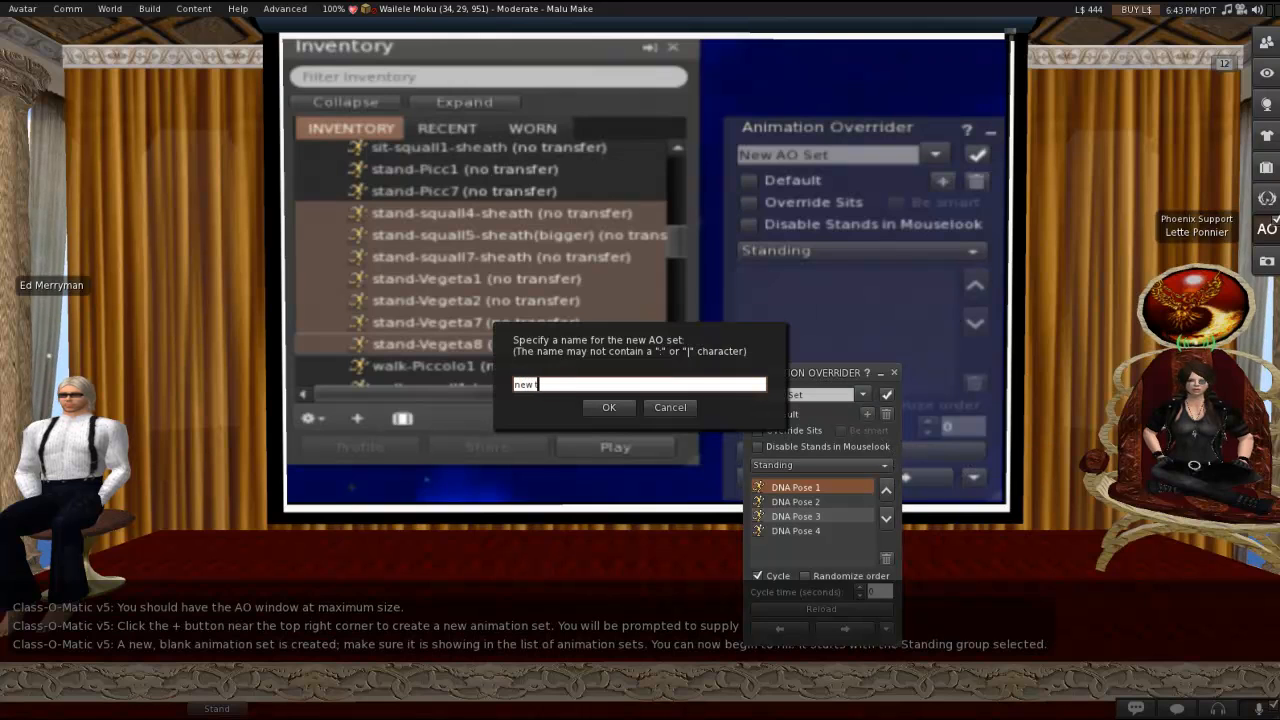
type("est")
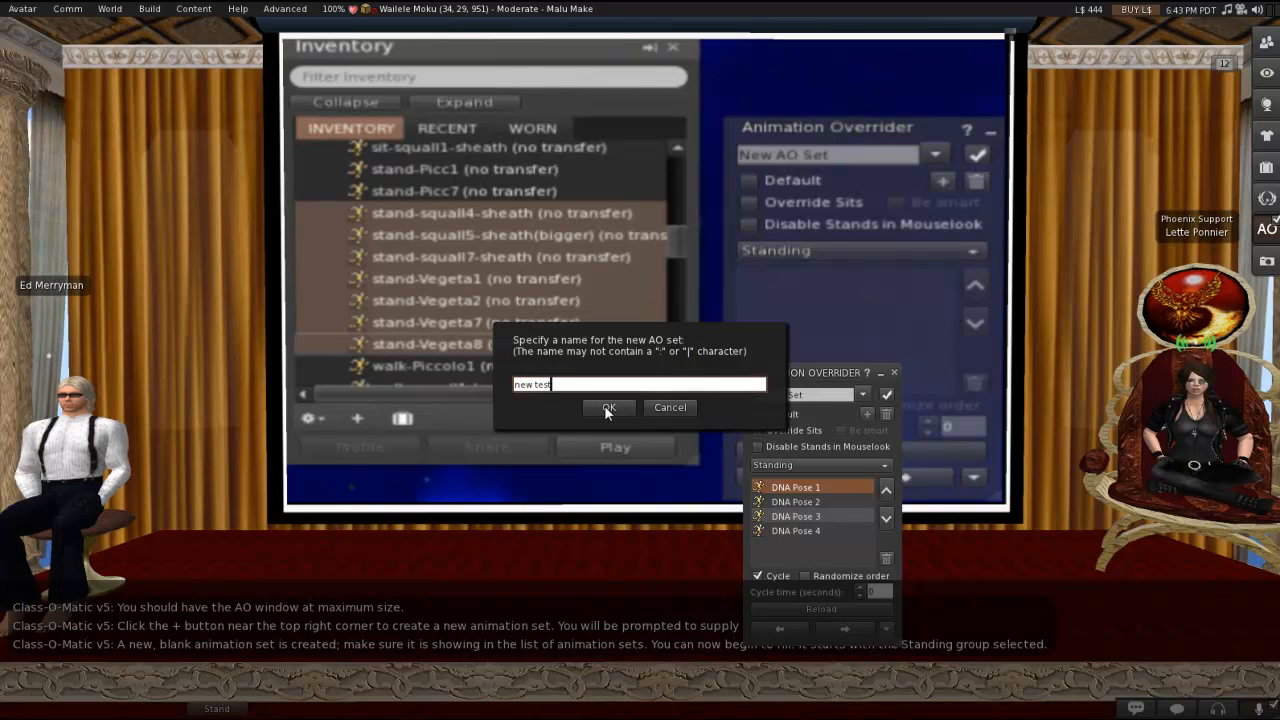
left_click(608, 407)
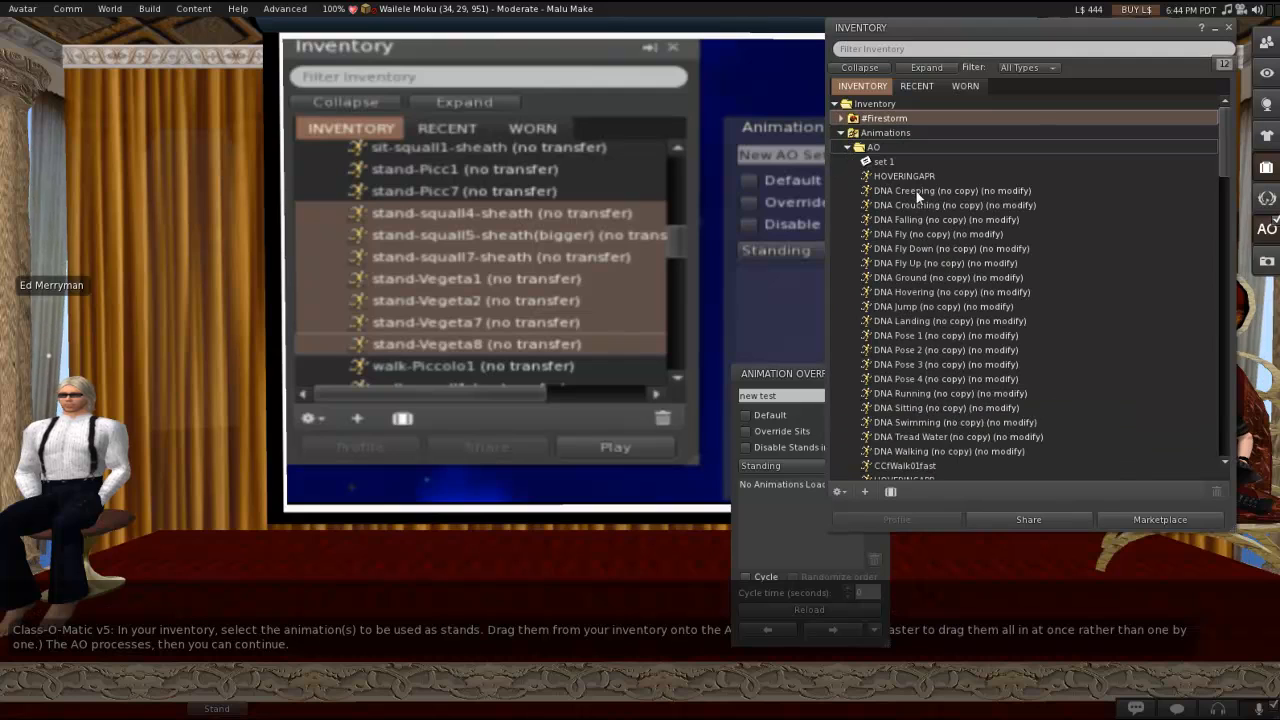
Begin selecting DNA Pose 1–4 in Inventory for the Standing list.
left_click(950, 190)
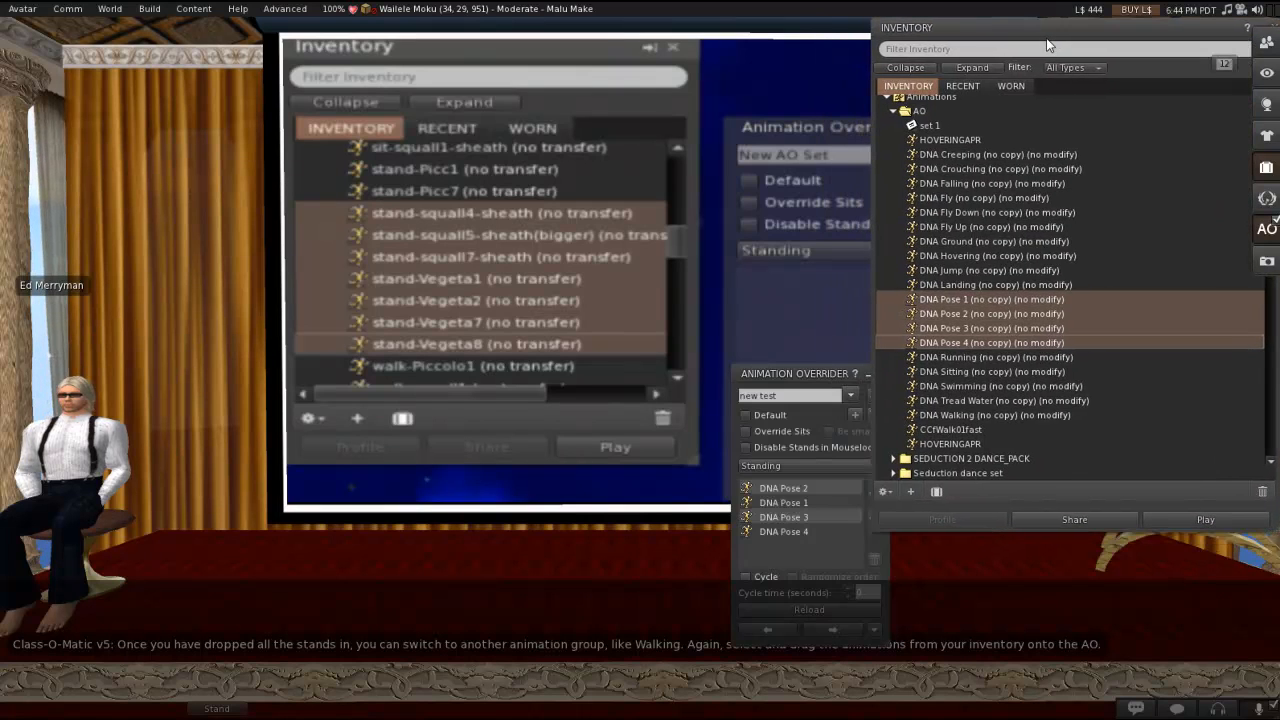
mouse_move(828, 383)
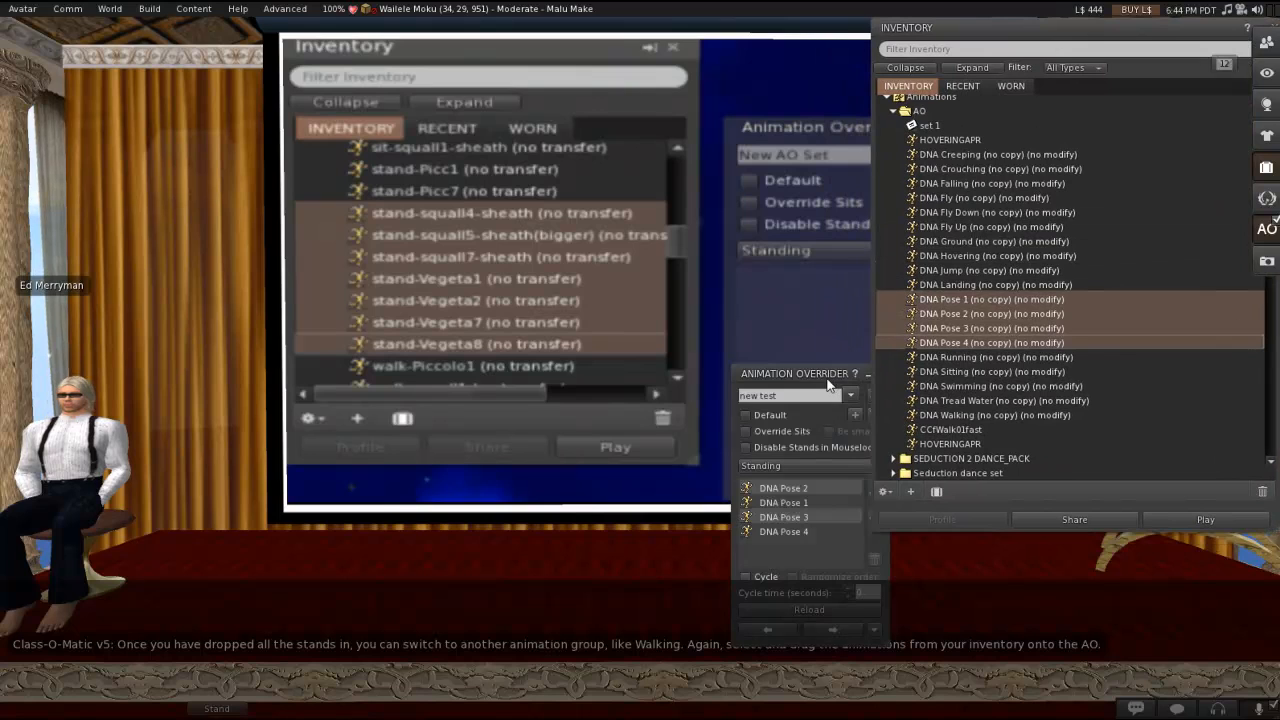
Switch the AO group to Walking and add the DNA Walking animation.
left_click(795, 459)
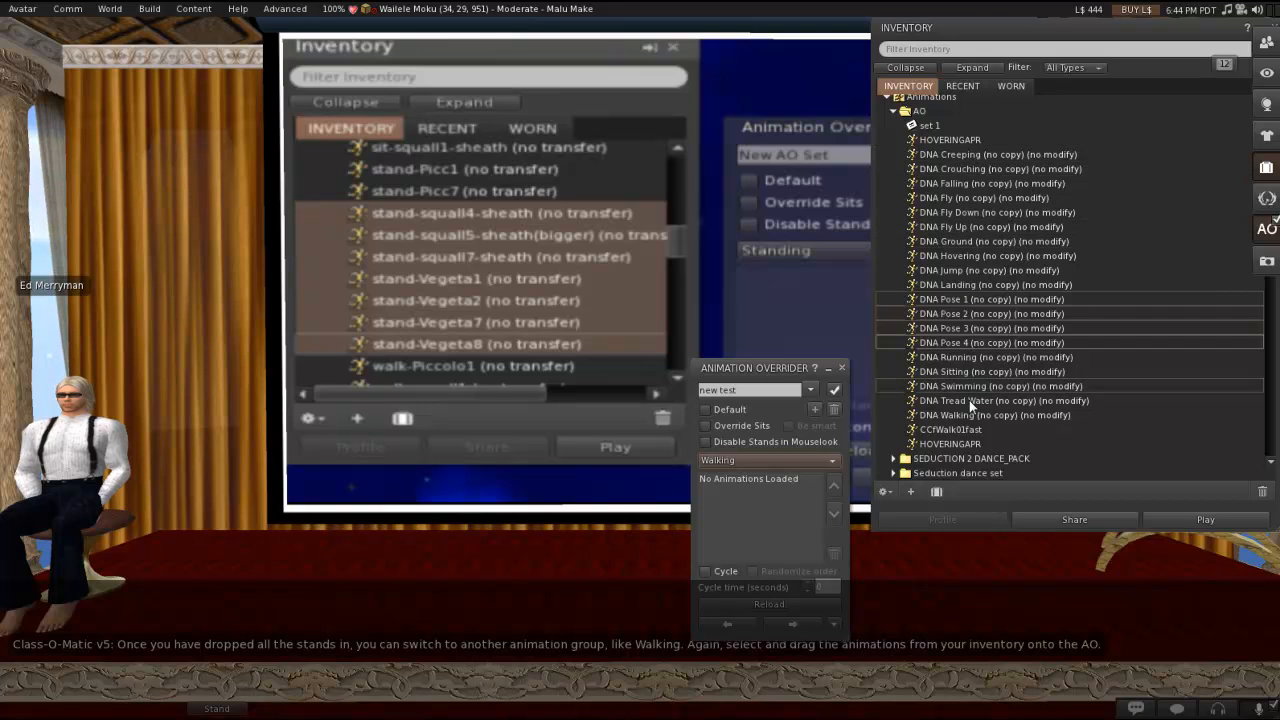
left_click(994, 414)
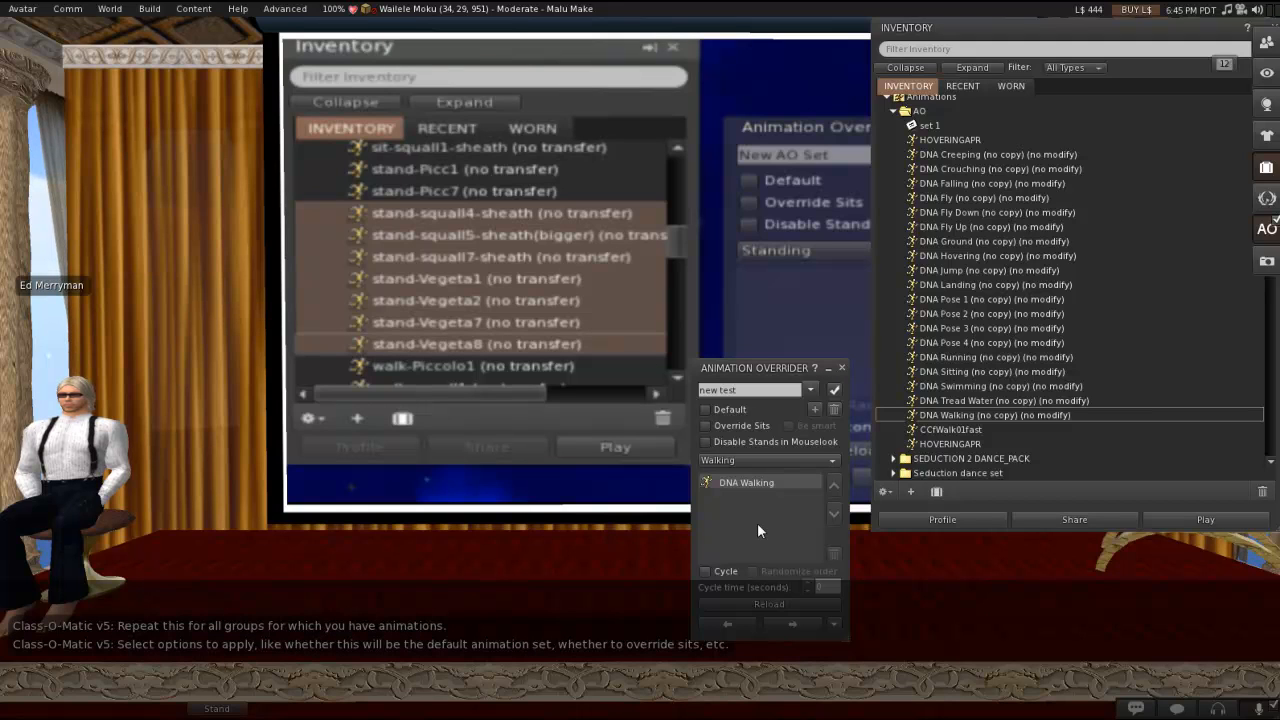
mouse_move(822, 470)
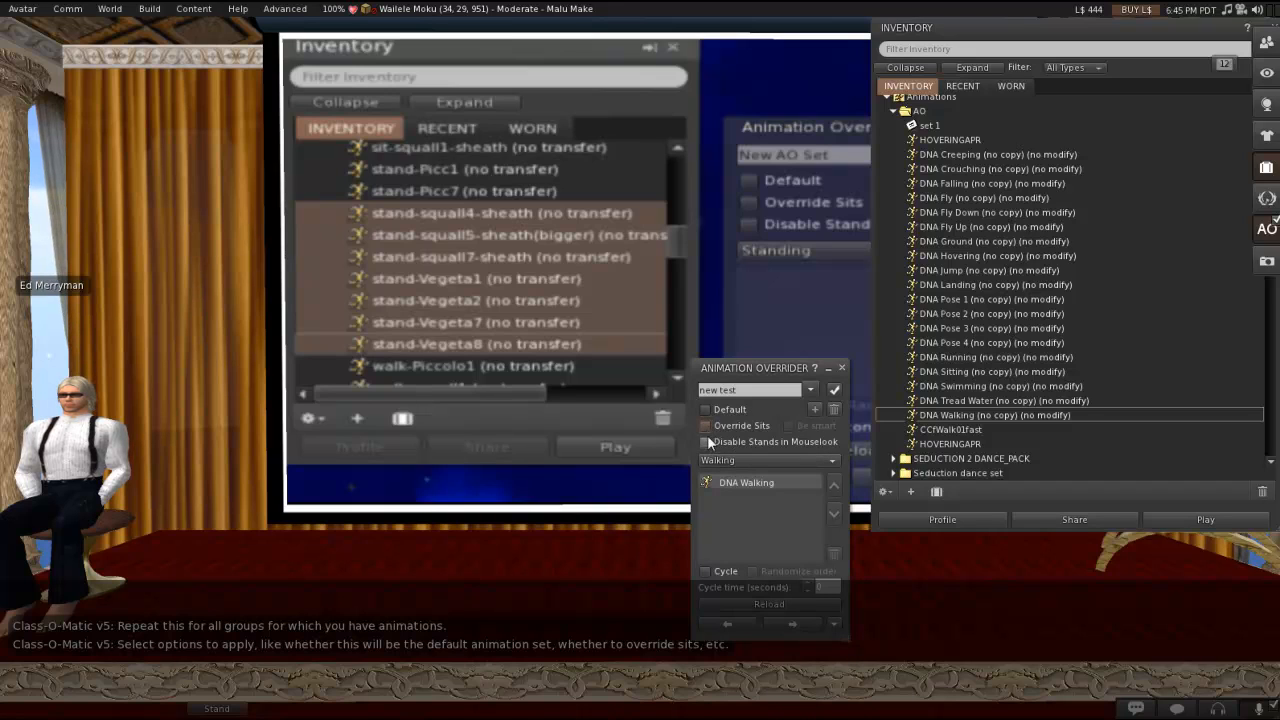
Enable Override Sits with Be smart, and disable stands in mouselook.
left_click(705, 441)
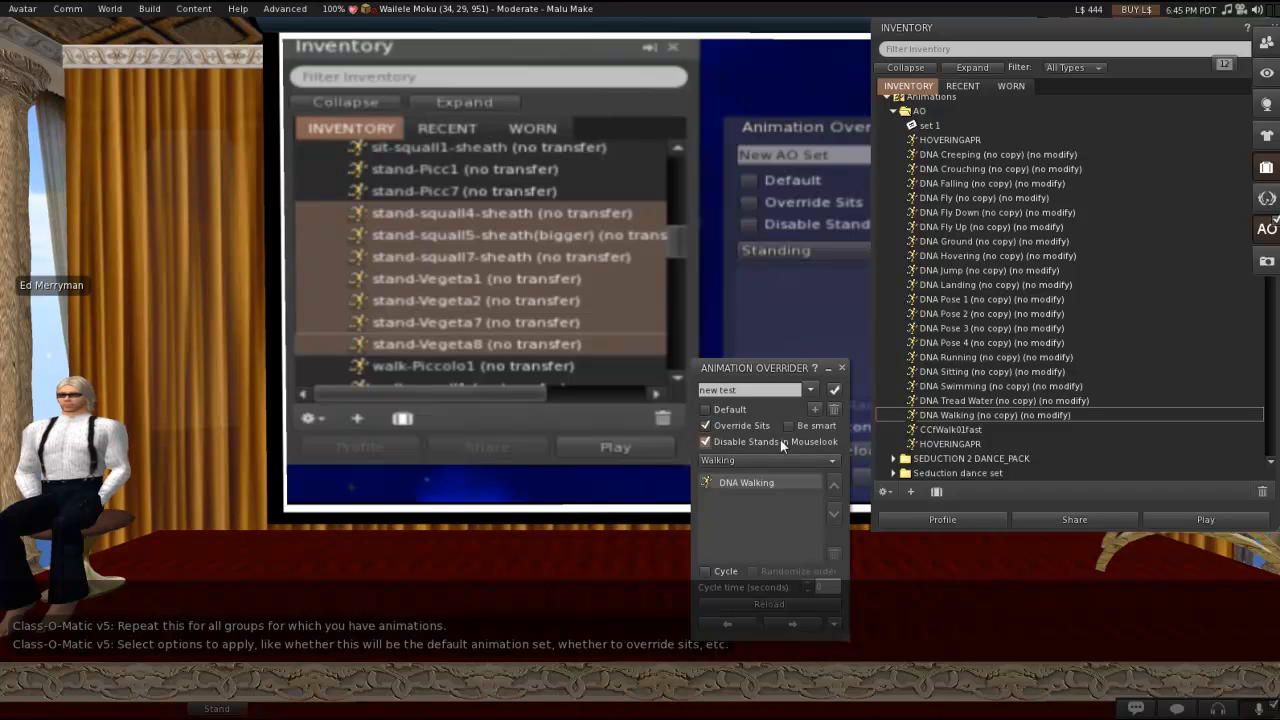
left_click(792, 425)
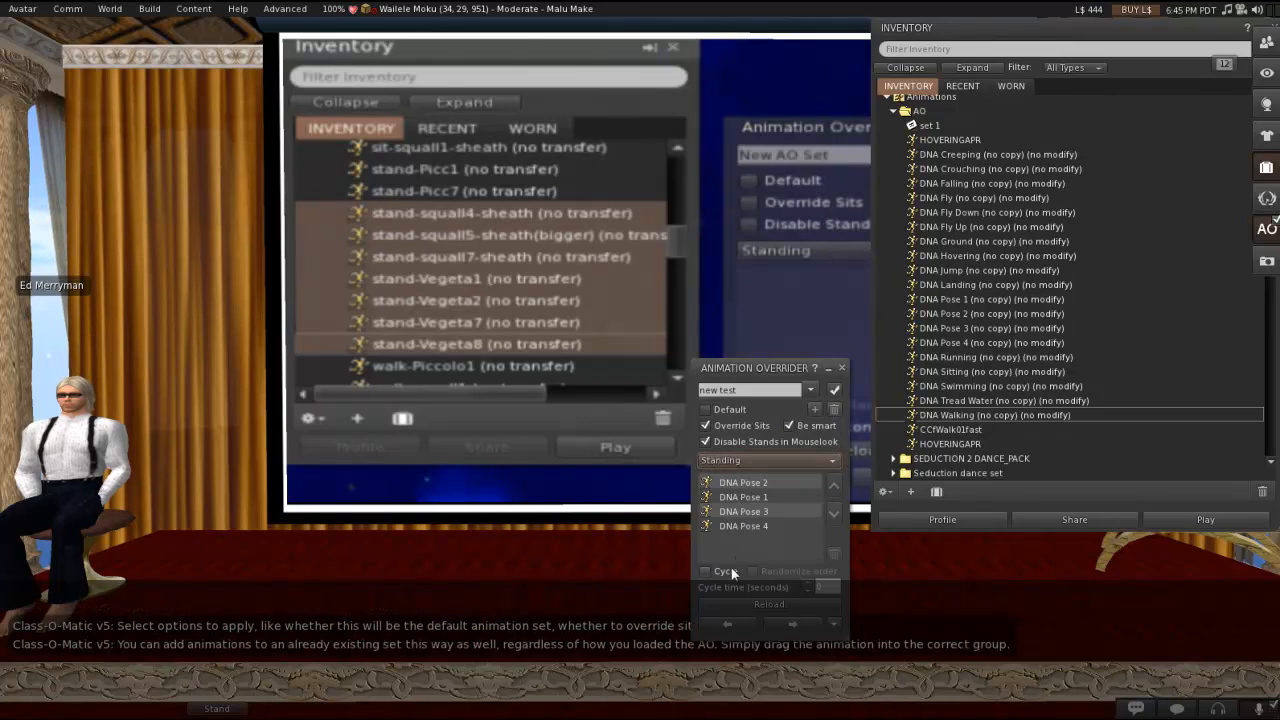
left_click(705, 571)
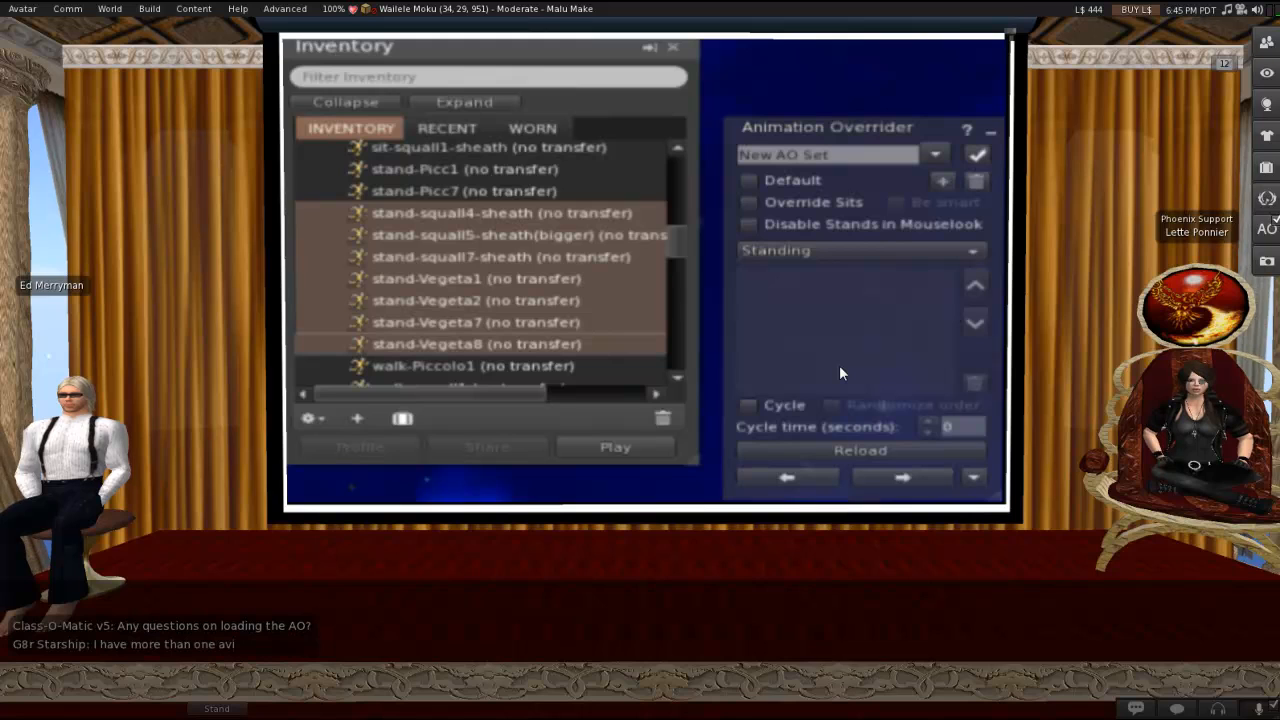
mouse_move(850, 377)
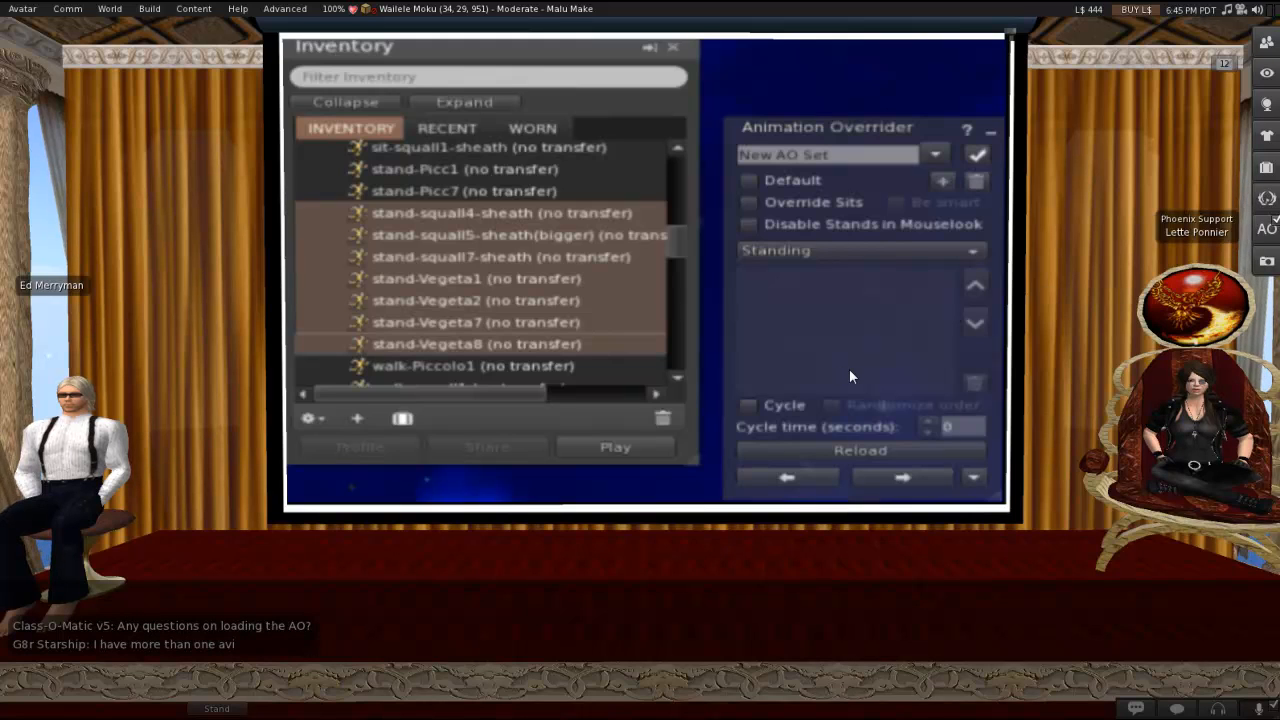